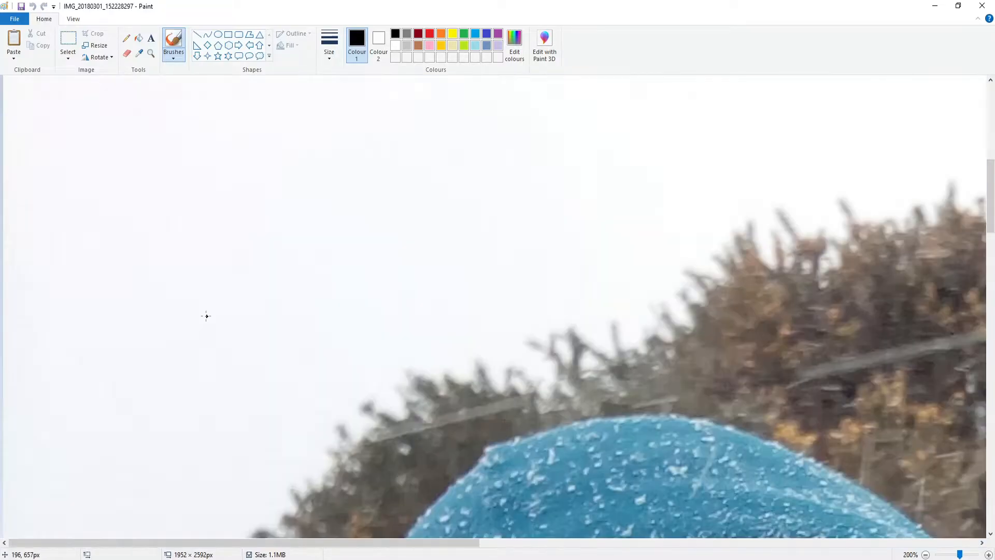
Zoom out to 50% with the status-bar slider so the whole hooded face shows.
left_click(926, 554)
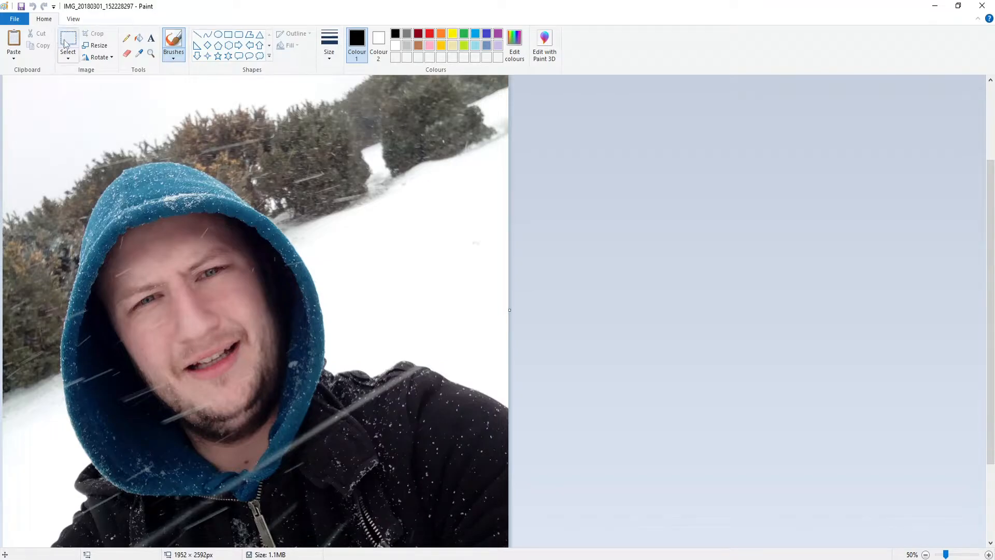
Open the Select dropdown's shape options to pick Rectangular selection.
left_click(68, 48)
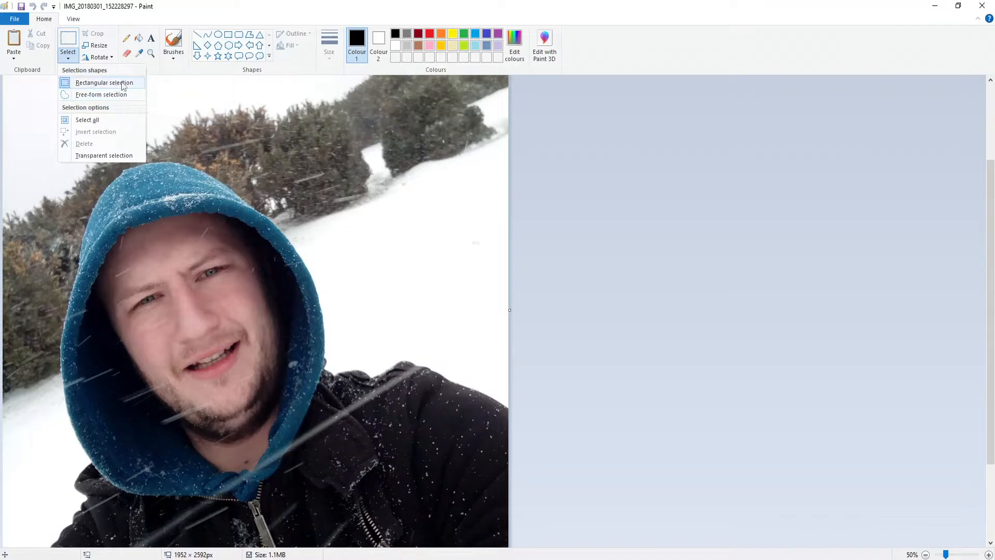
mouse_move(250, 12)
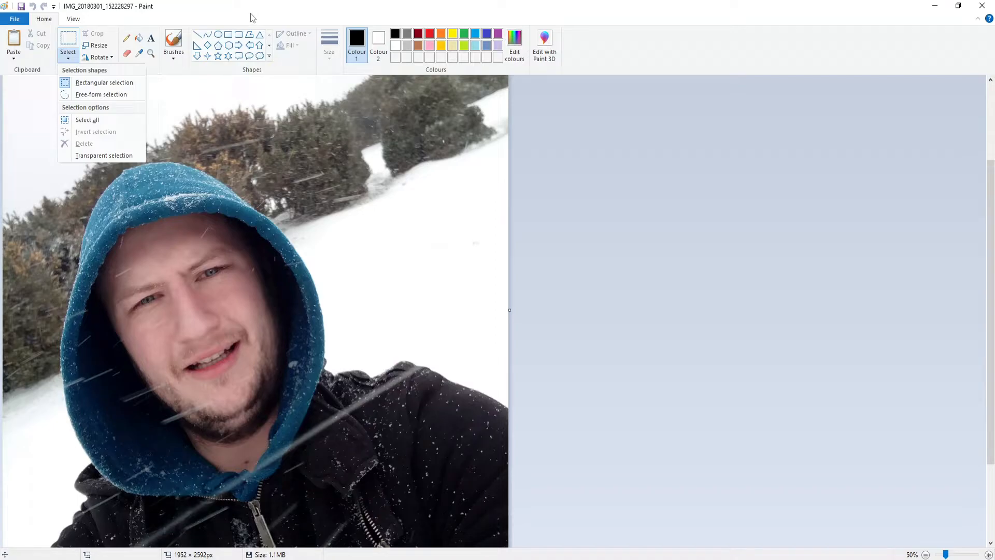
mouse_move(98, 155)
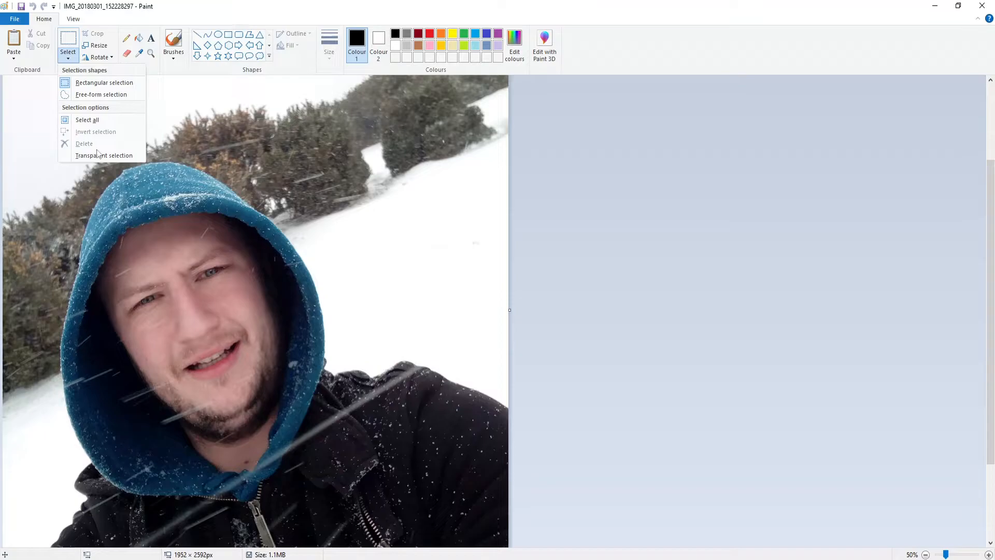
mouse_move(244, 410)
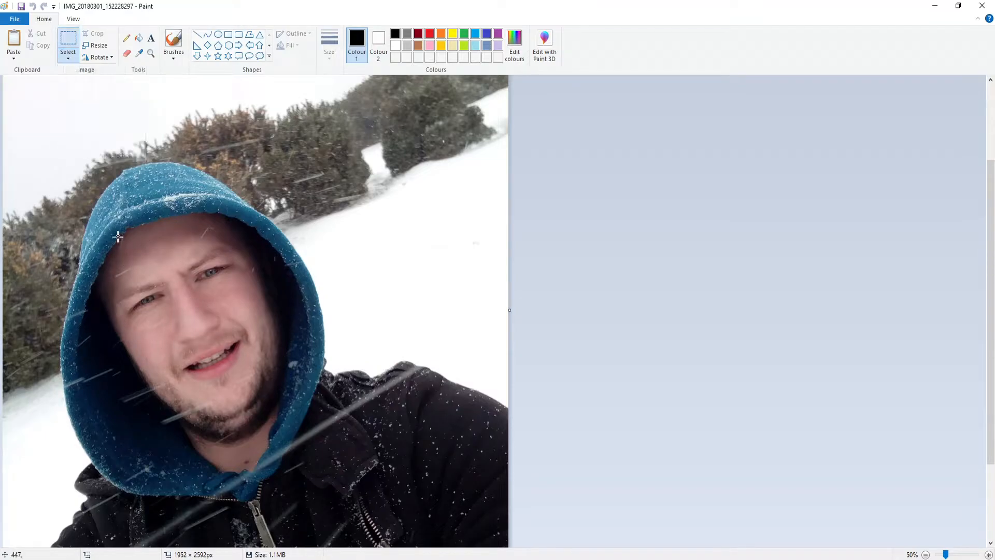
Select a rectangle around the face, shrink it to a thumbnail, then stretch it back.
left_click_drag(116, 240, 268, 429)
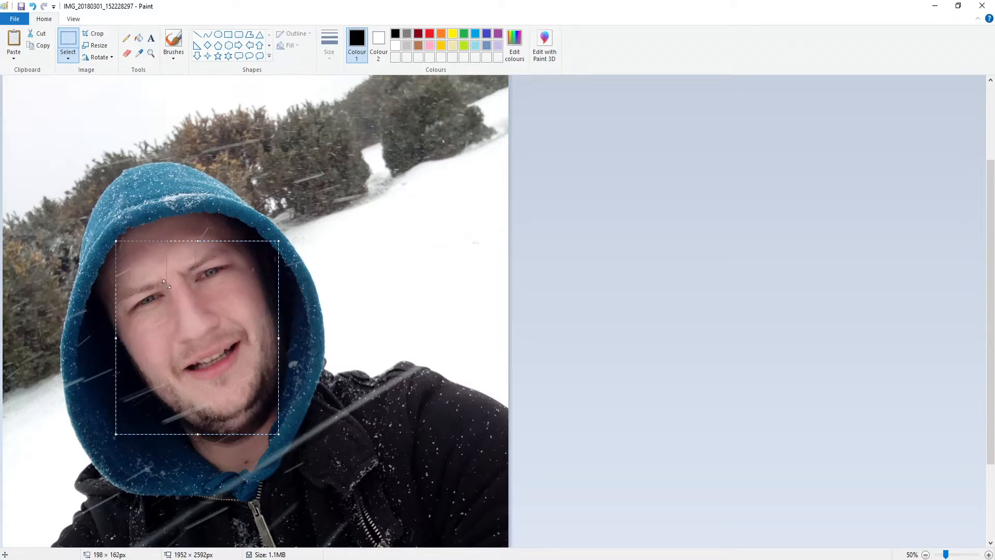
key("Delete")
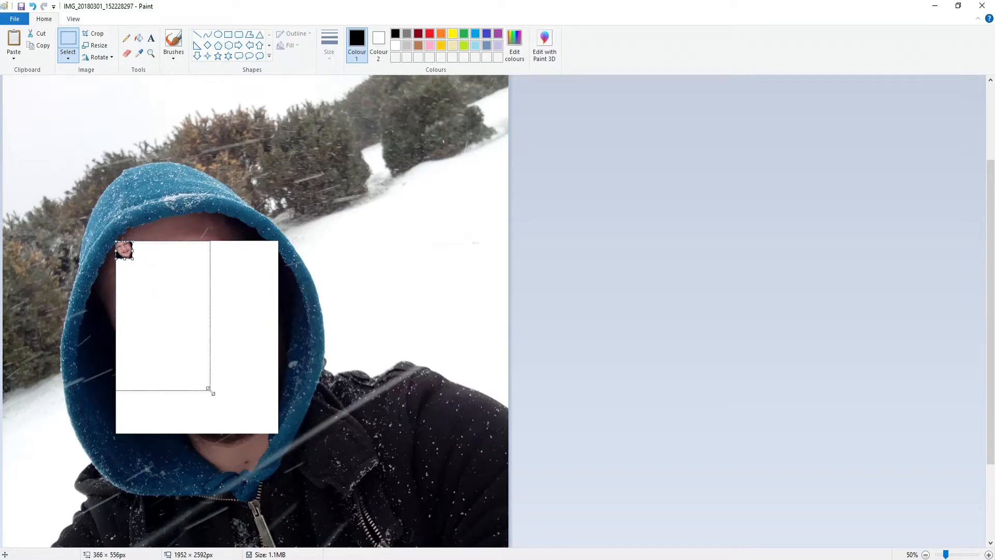
left_click_drag(209, 391, 277, 438)
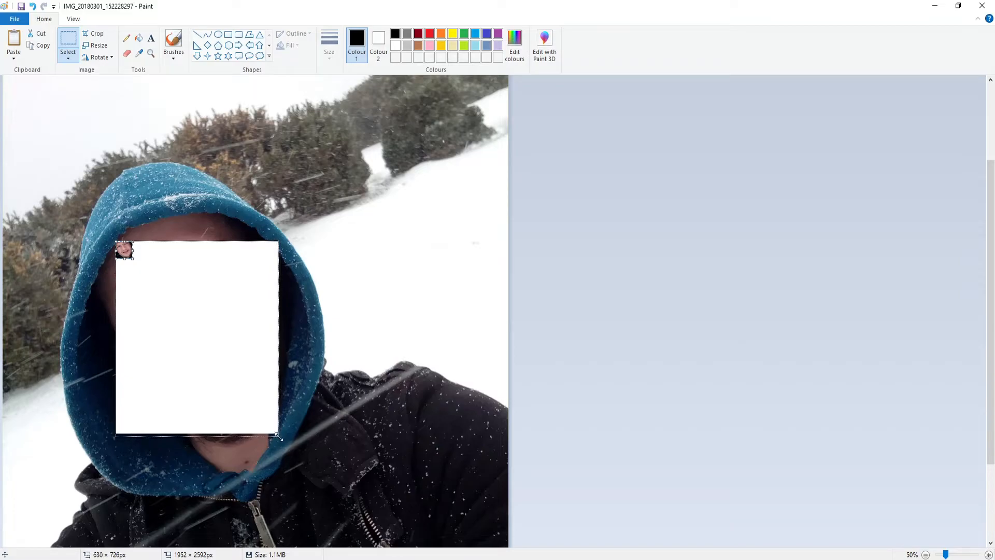
left_click_drag(277, 436, 278, 431)
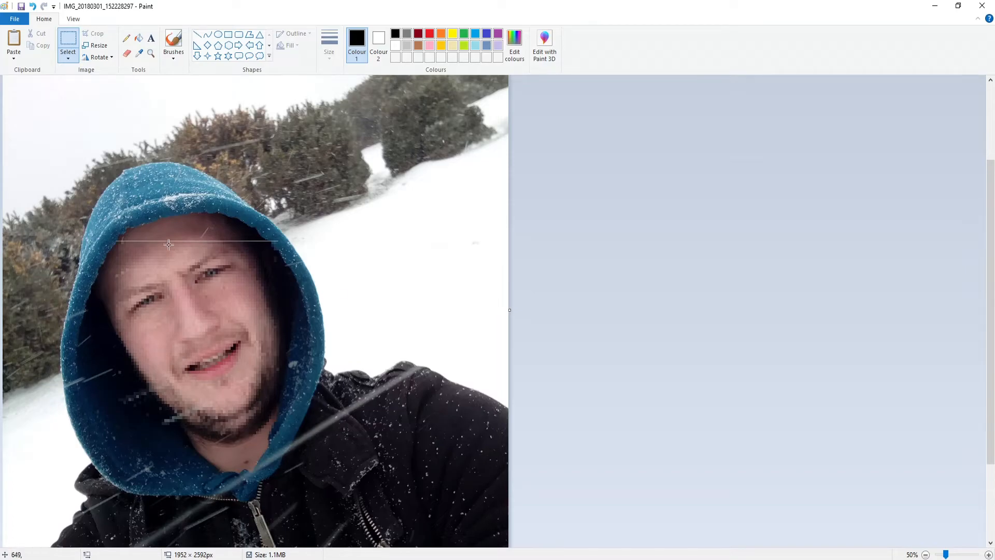
mouse_move(117, 249)
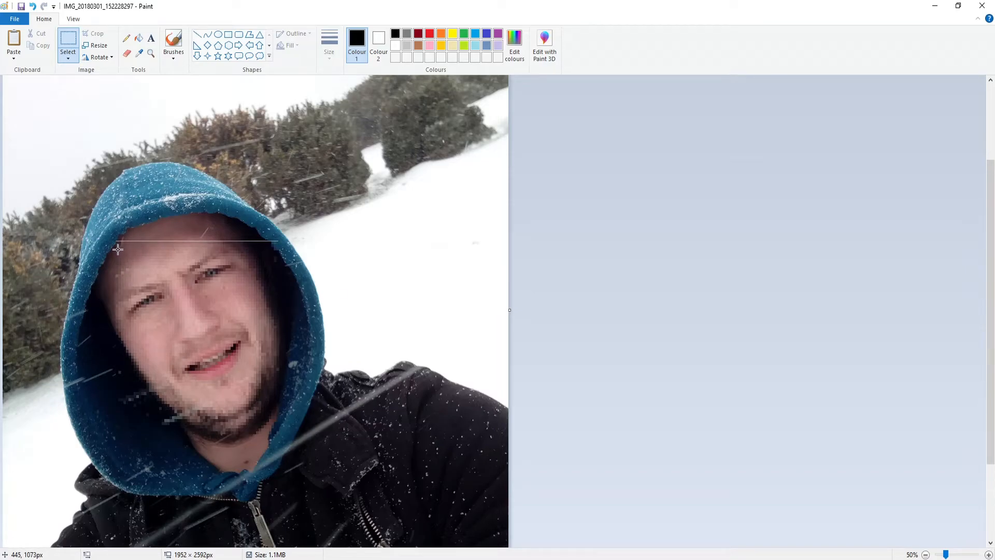
left_click_drag(117, 244, 283, 423)
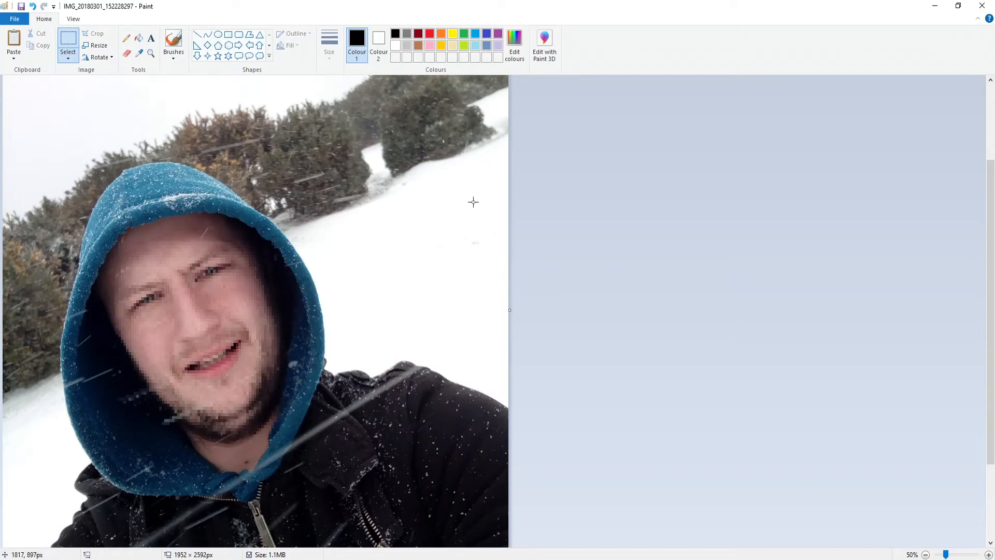
left_click(926, 555)
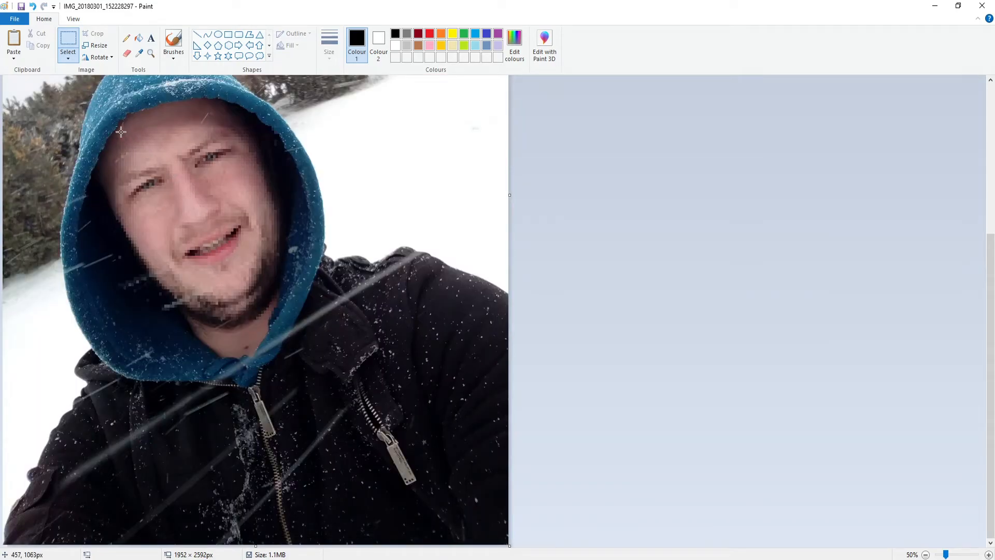
Reselect the pixelated face for a second pass, then zoom out to 25%.
left_click_drag(120, 131, 284, 306)
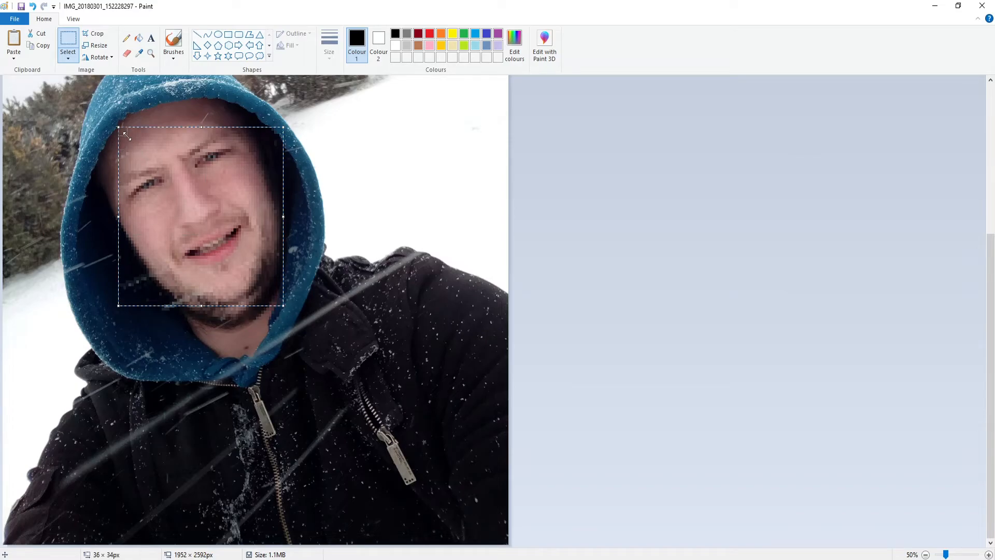
key("Delete")
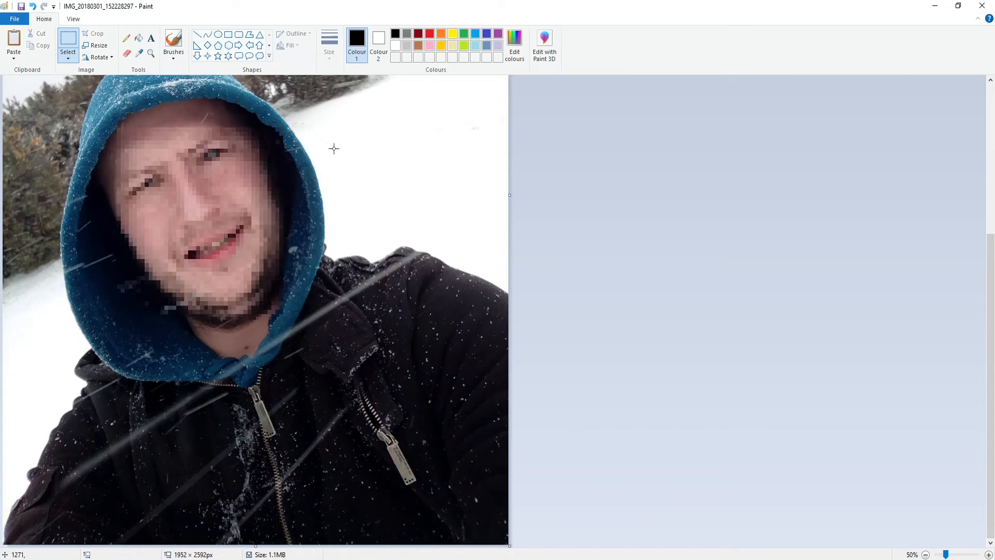
left_click(925, 554)
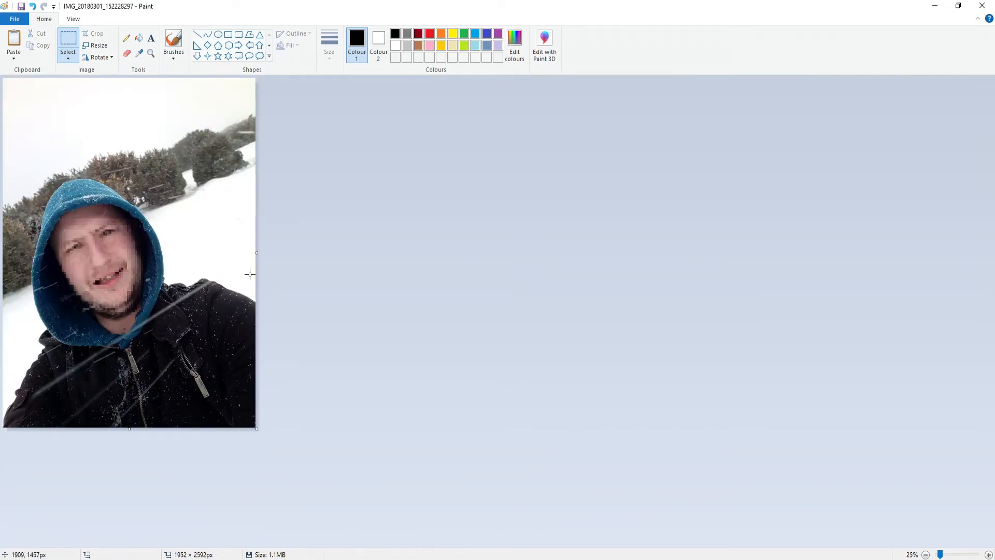